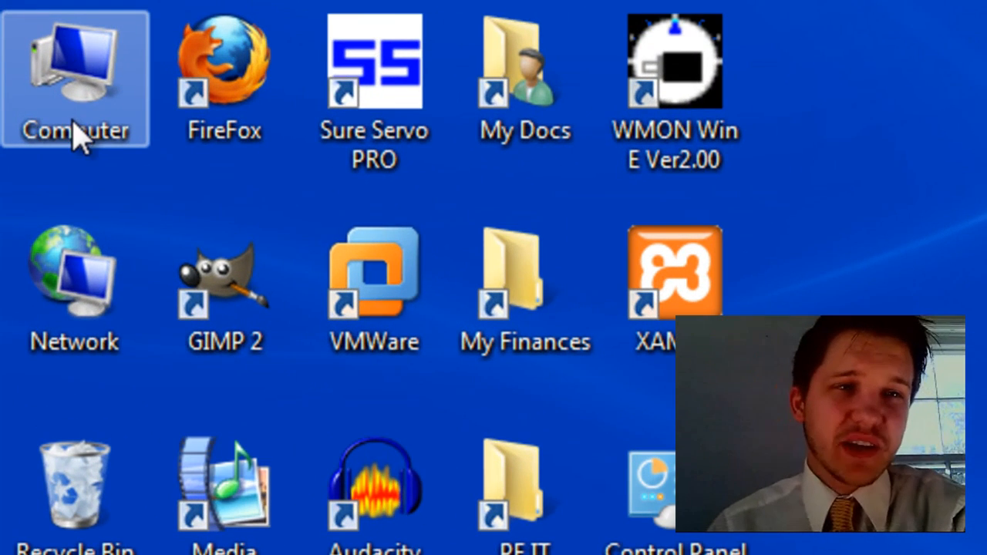
Open Computer's Properties to view the Dell Latitude E5510 details and its 3.00 GB RAM
{"action": "right_click", "coordinate": [73, 77]}
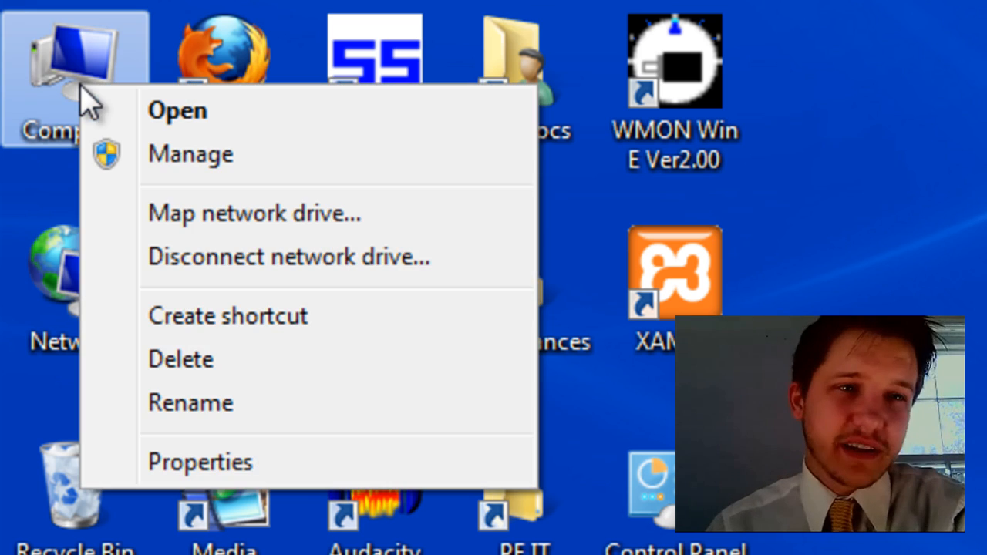
{"action": "left_click", "coordinate": [200, 462]}
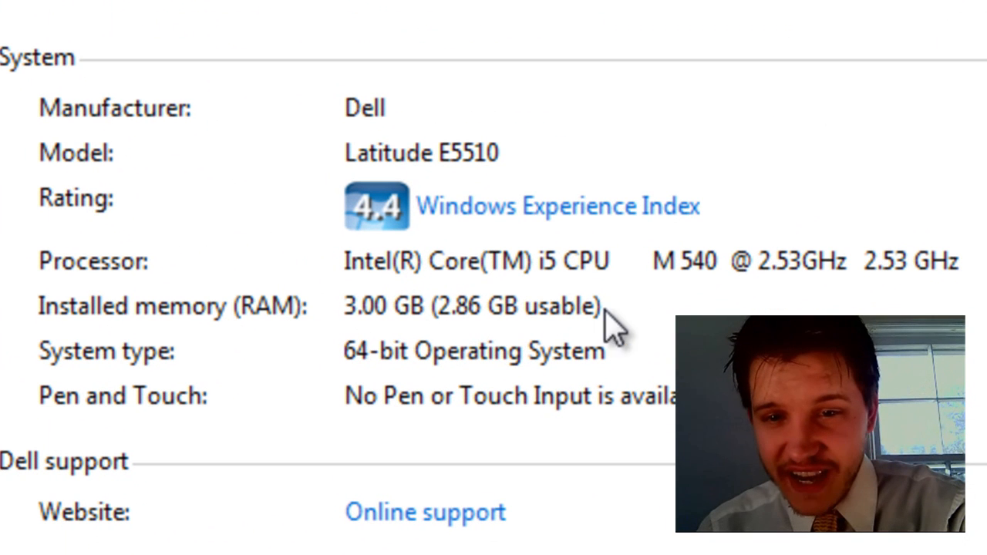
{"action": "mouse_move", "coordinate": [544, 343]}
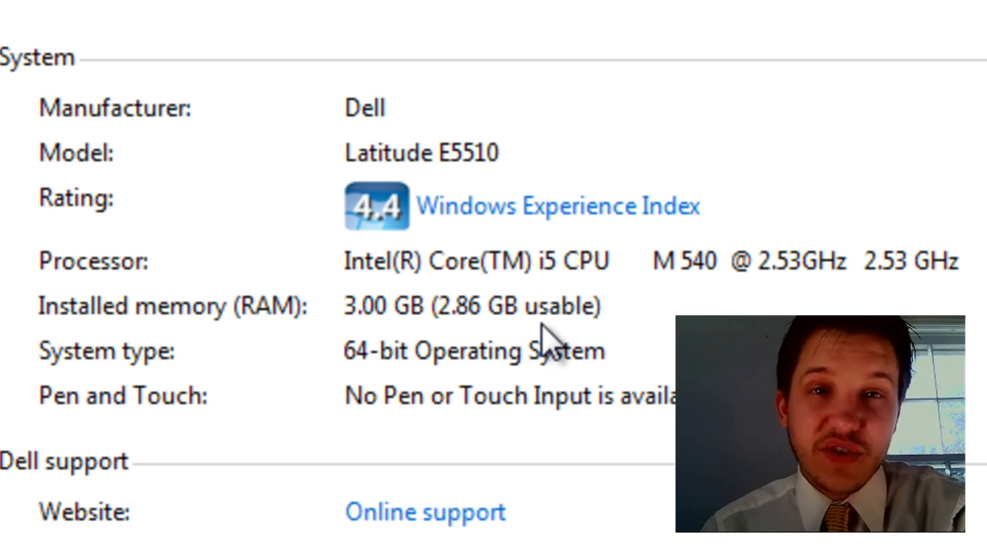
{"action": "mouse_move", "coordinate": [551, 343]}
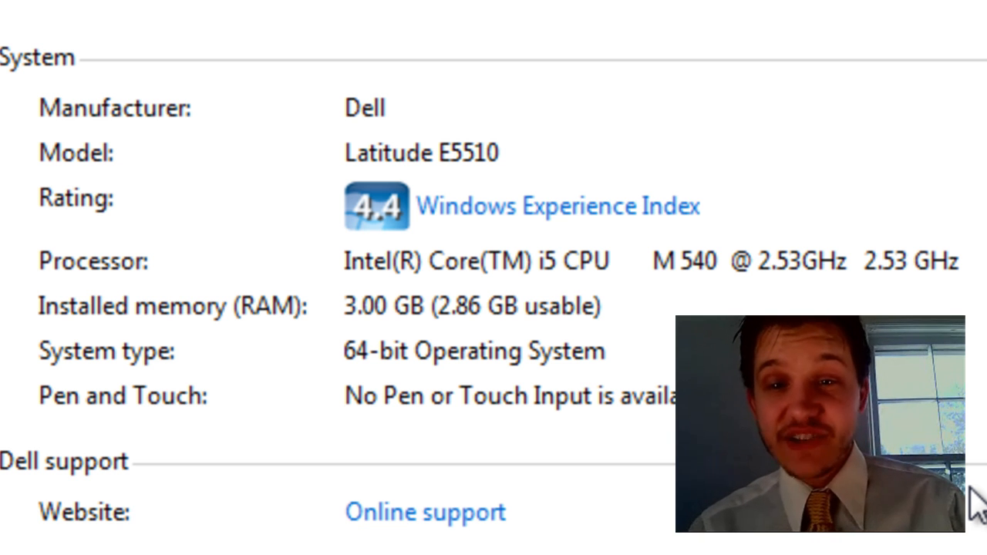
{"action": "mouse_move", "coordinate": [559, 308]}
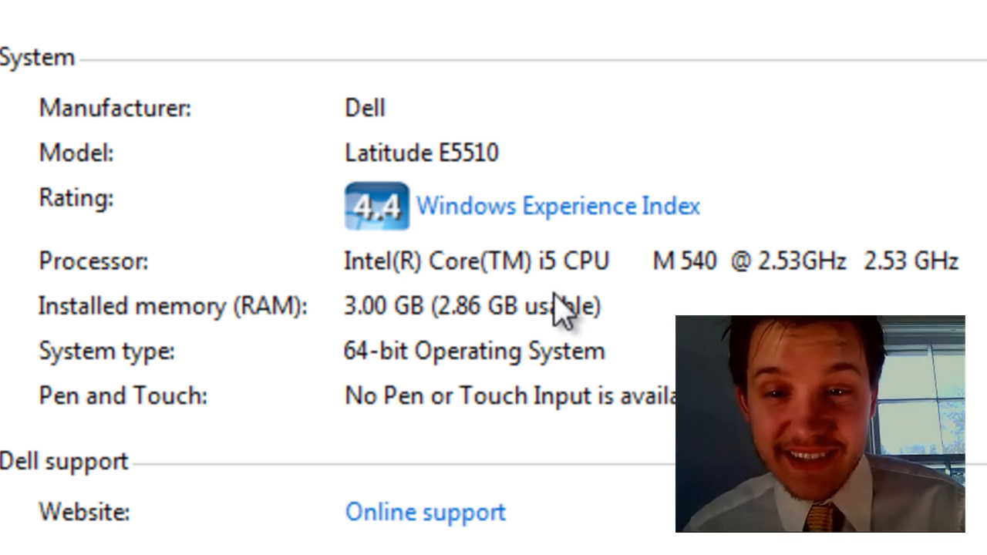
{"action": "mouse_move", "coordinate": [717, 308]}
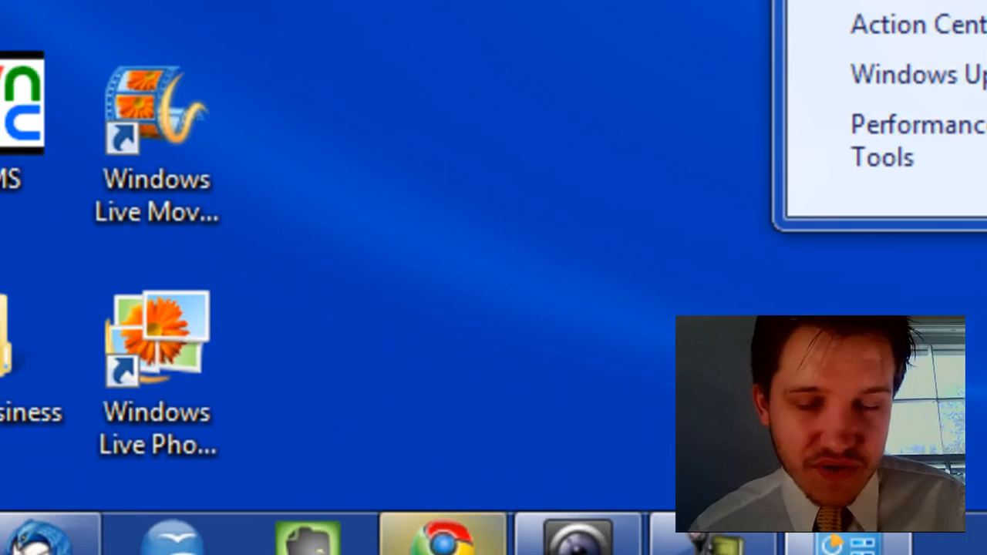
In Chrome, open PCMichiana's free downloads and the Corsair Memory Finder Web Tool post
{"action": "left_click", "coordinate": [440, 534]}
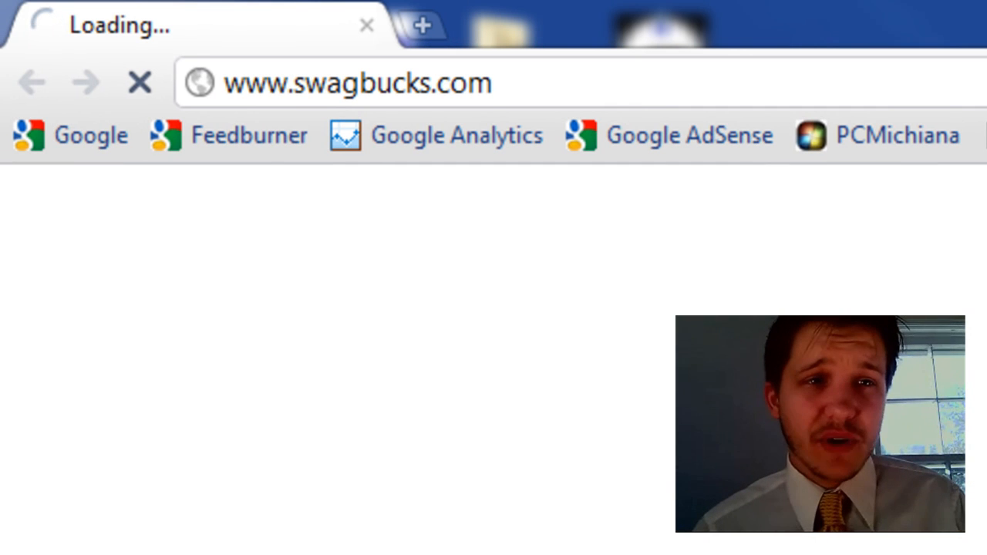
{"action": "left_click", "coordinate": [877, 135]}
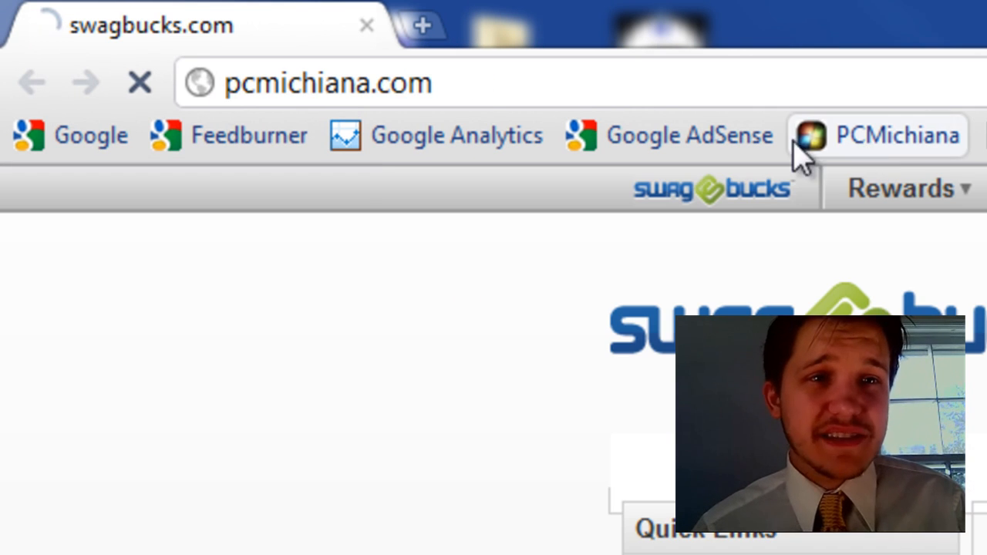
{"action": "left_click", "coordinate": [877, 135]}
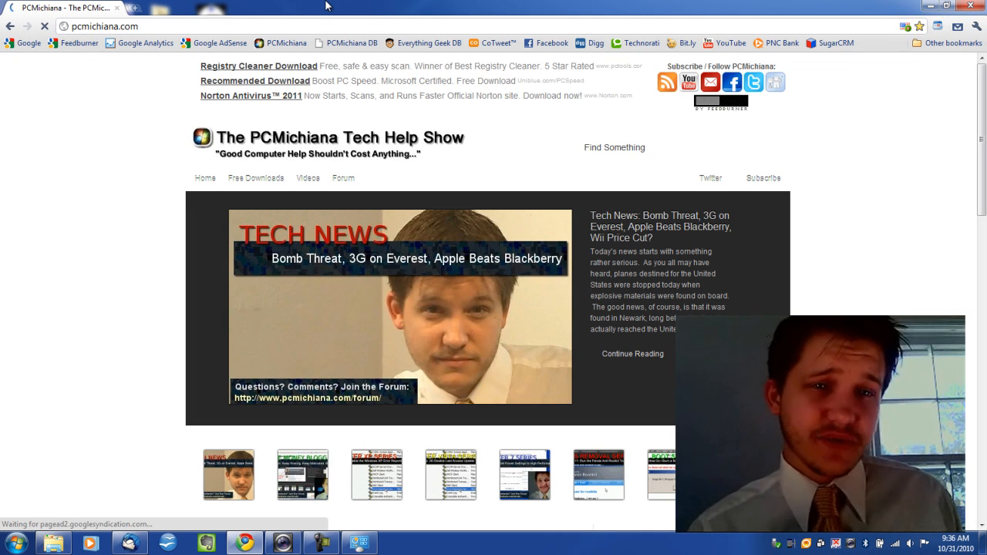
{"action": "left_click", "coordinate": [256, 177]}
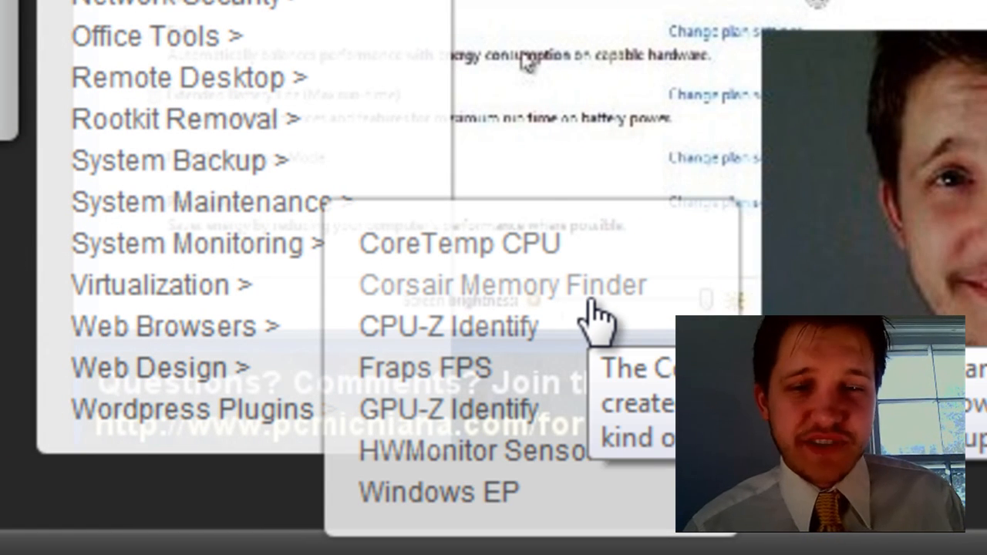
{"action": "left_click", "coordinate": [502, 285]}
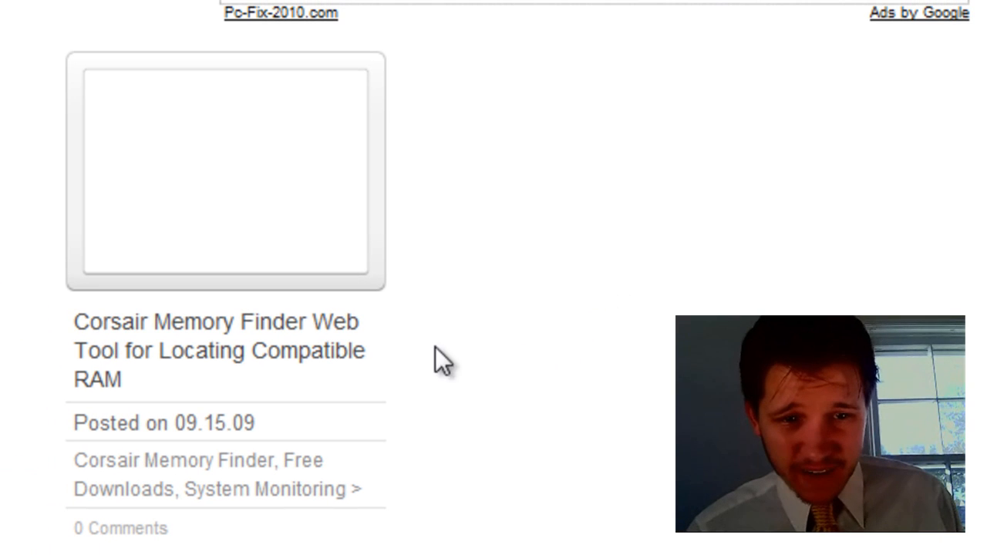
{"action": "mouse_move", "coordinate": [320, 367]}
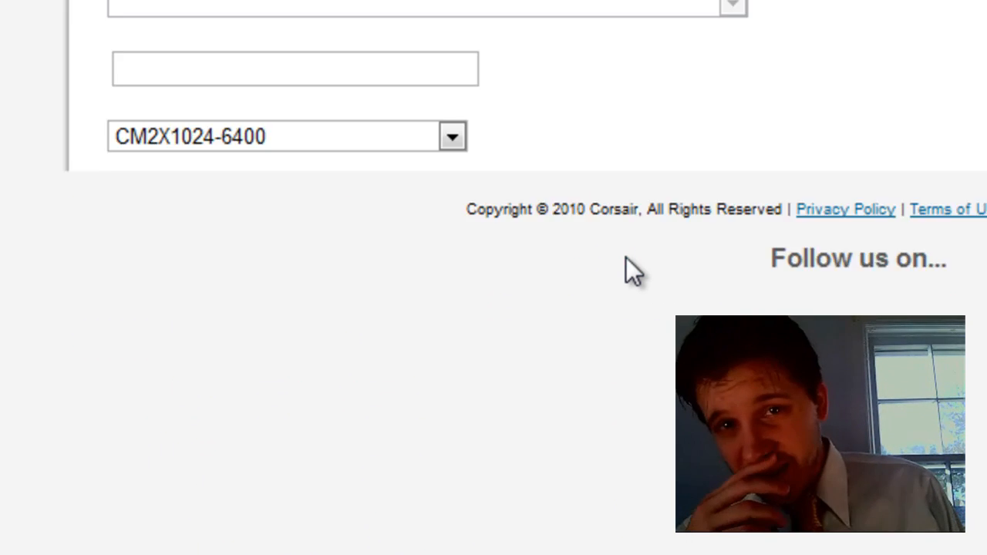
Search Corsair's configurator for Laptops > Dell > Latitude D600 memory
{"action": "scroll", "scroll_direction": "up", "scroll_amount": 3}
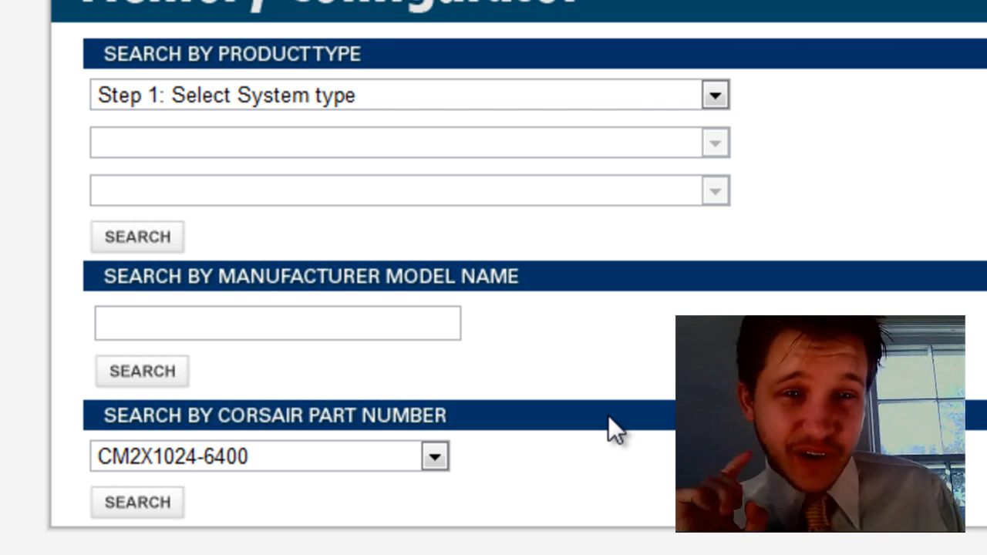
{"action": "mouse_move", "coordinate": [451, 320]}
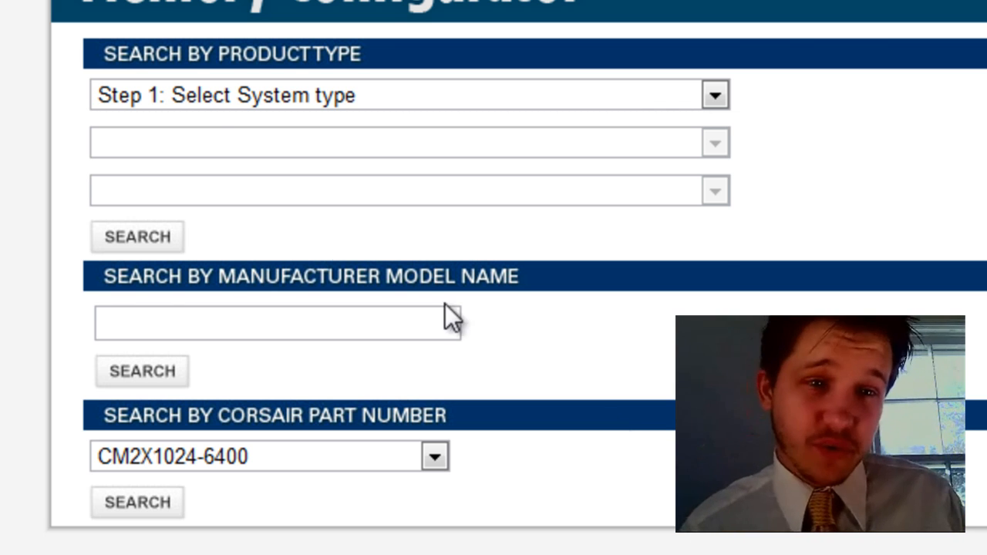
{"action": "left_click", "coordinate": [714, 95]}
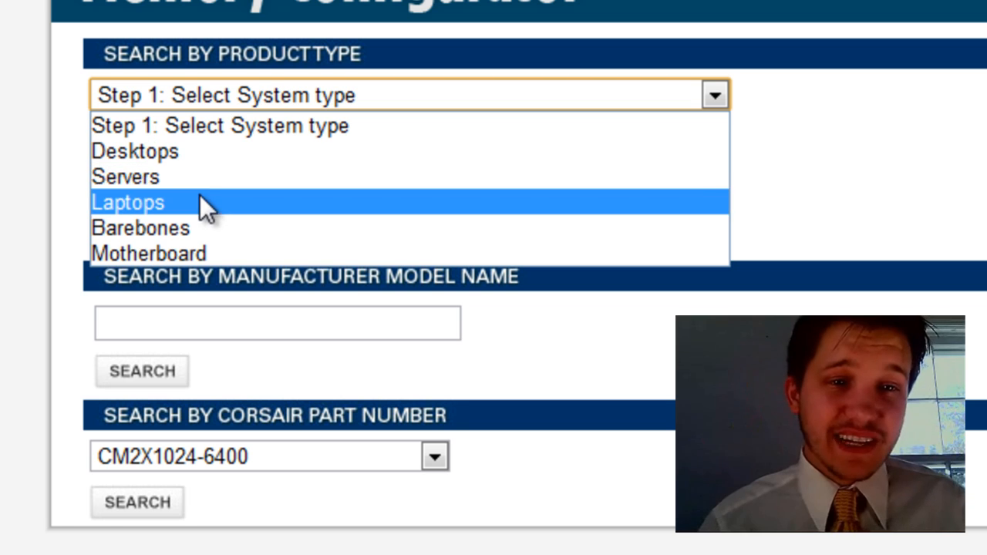
{"action": "left_click", "coordinate": [127, 202]}
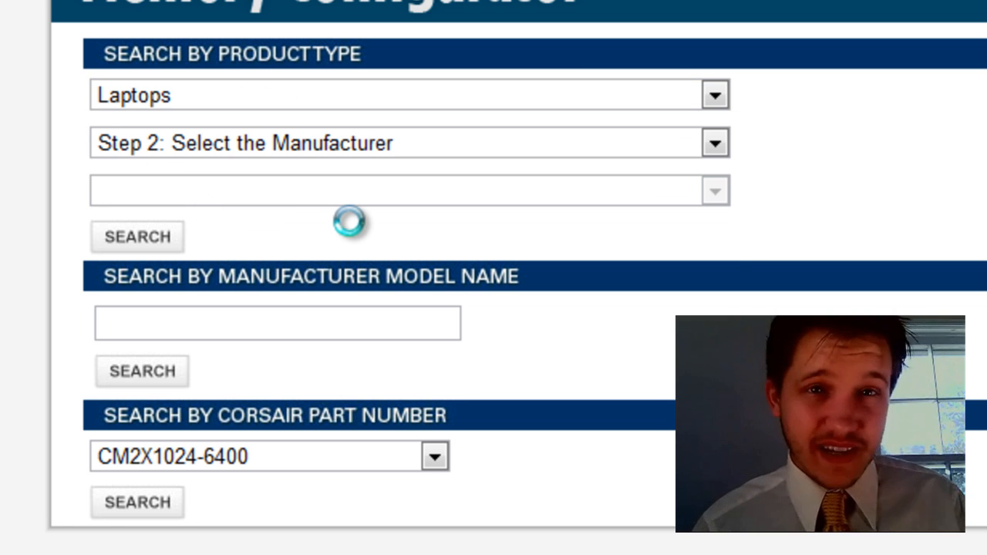
{"action": "left_click", "coordinate": [713, 143]}
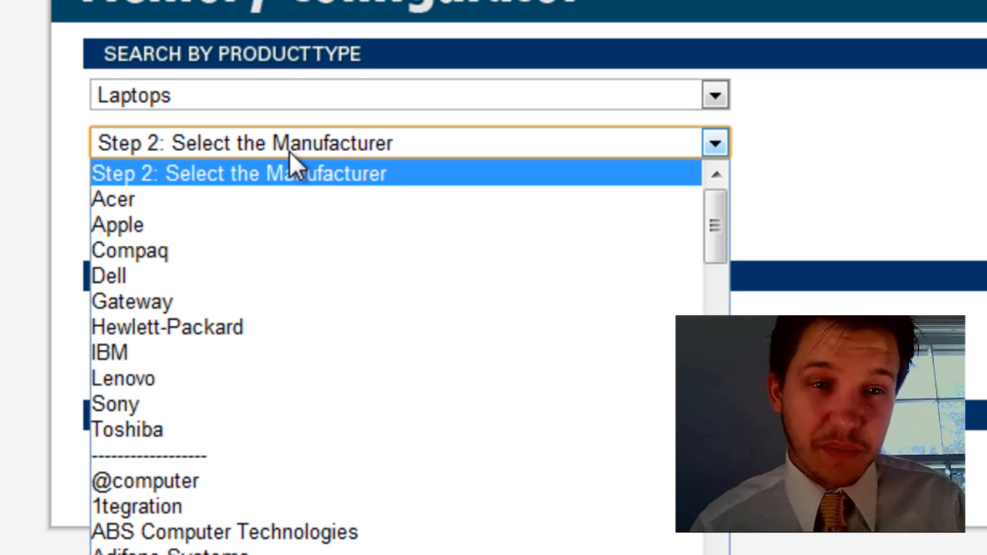
{"action": "mouse_move", "coordinate": [243, 251]}
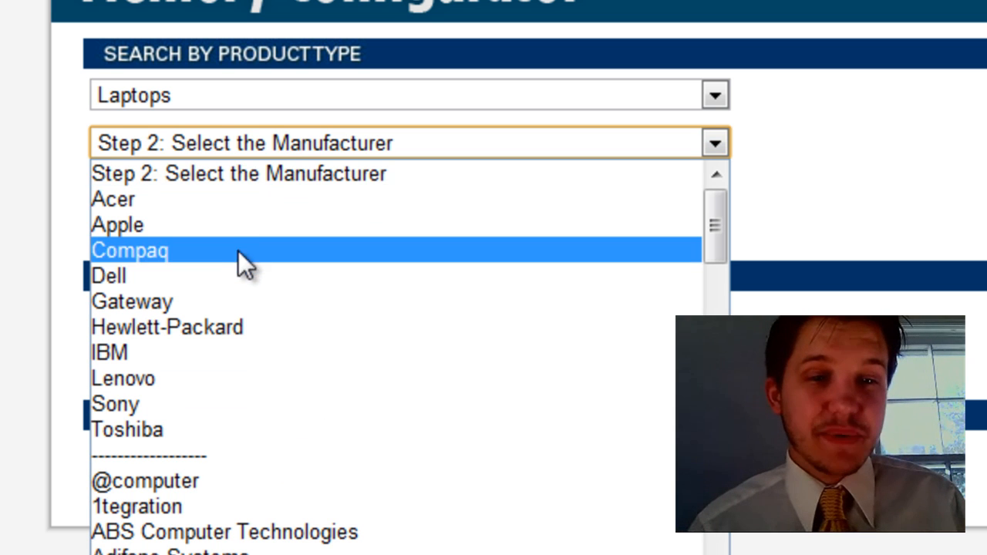
{"action": "left_click", "coordinate": [108, 275]}
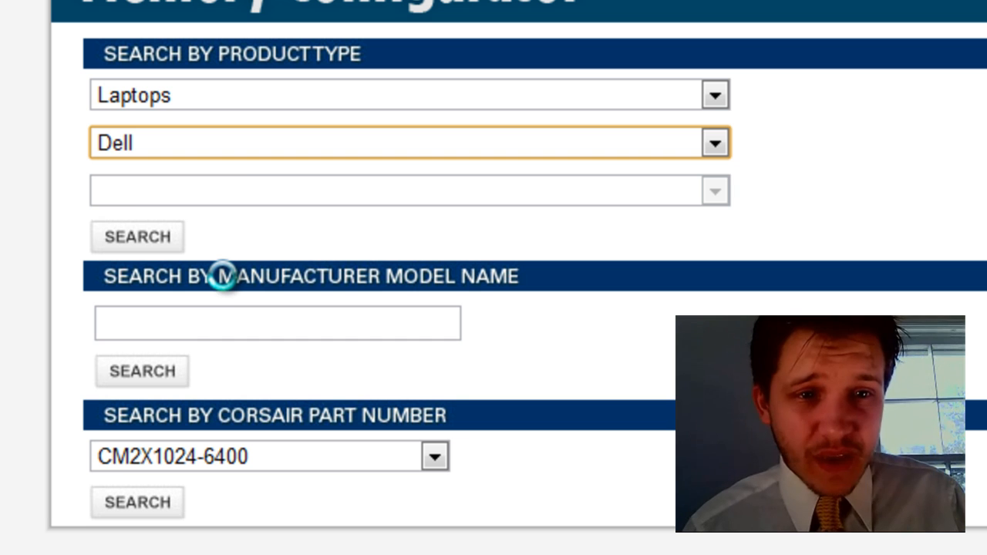
{"action": "left_click", "coordinate": [713, 191]}
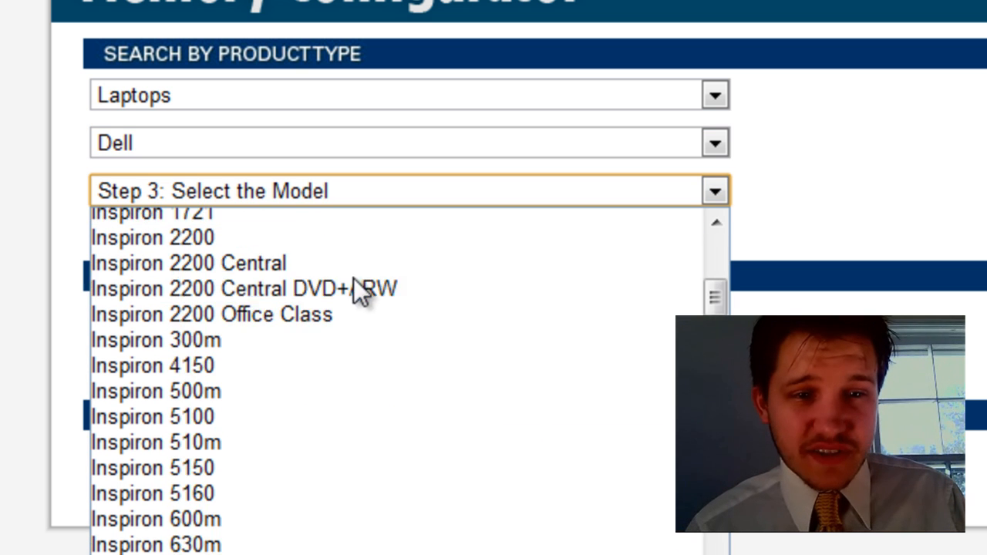
{"action": "scroll", "scroll_direction": "down", "scroll_amount": 3}
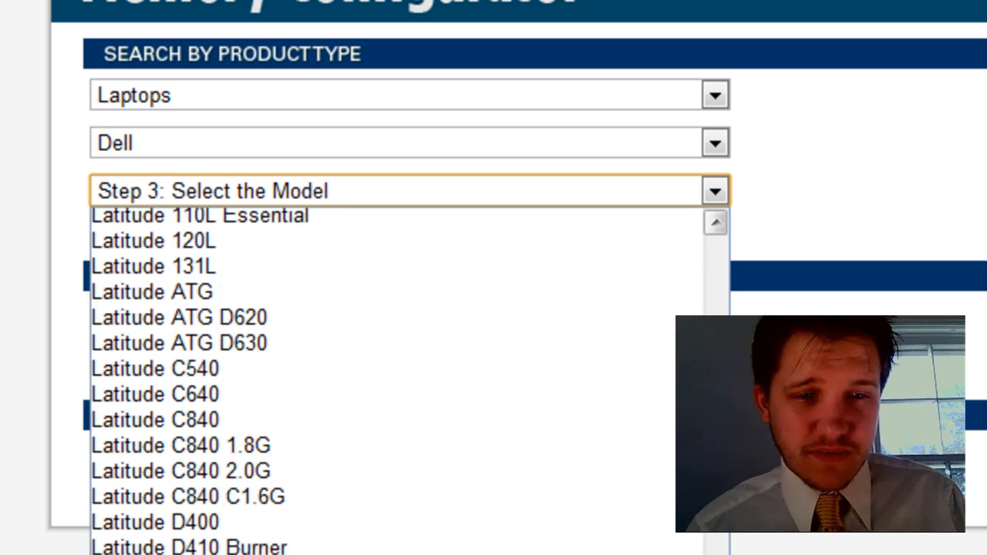
{"action": "scroll", "scroll_direction": "down", "scroll_amount": 3}
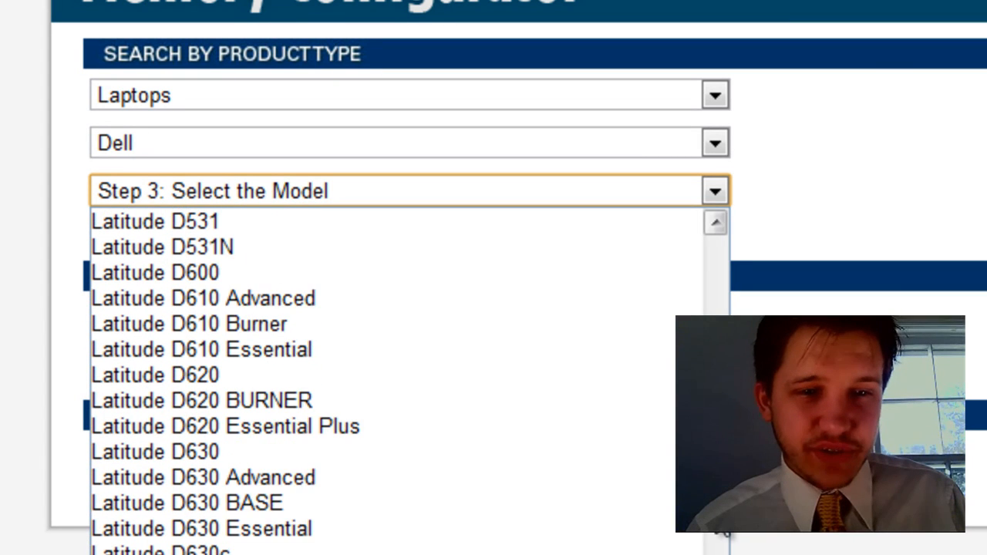
{"action": "left_click", "coordinate": [154, 272]}
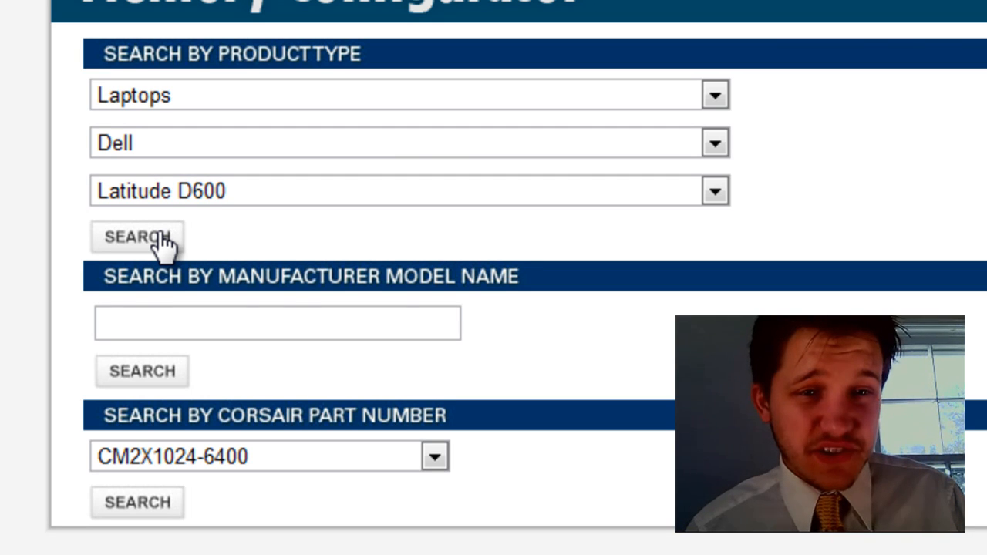
{"action": "left_click", "coordinate": [137, 237]}
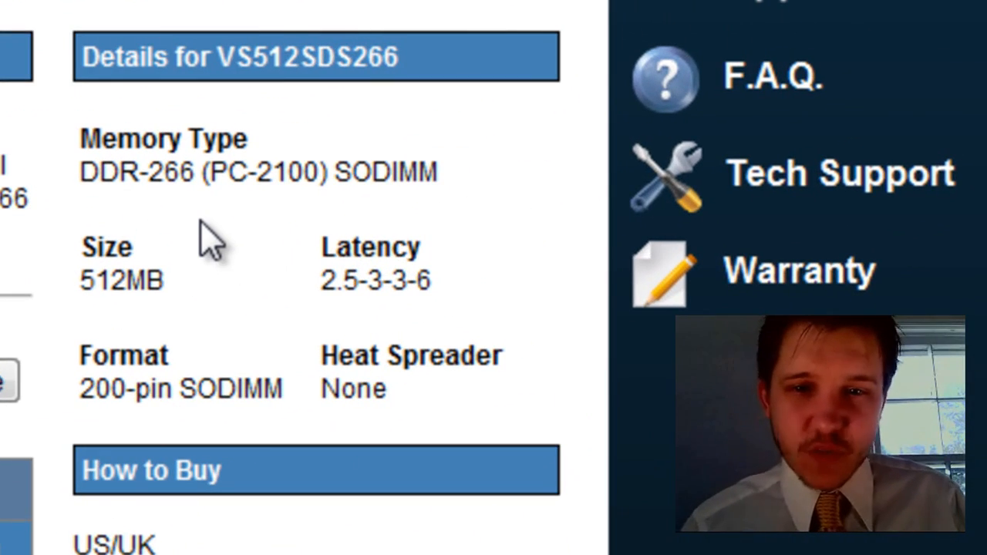
{"action": "mouse_move", "coordinate": [205, 185]}
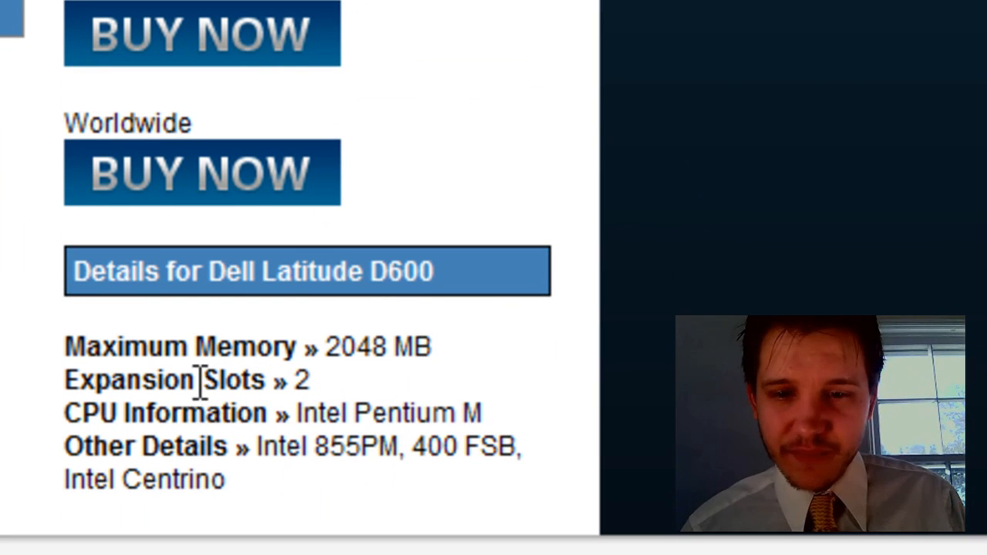
{"action": "mouse_move", "coordinate": [135, 358]}
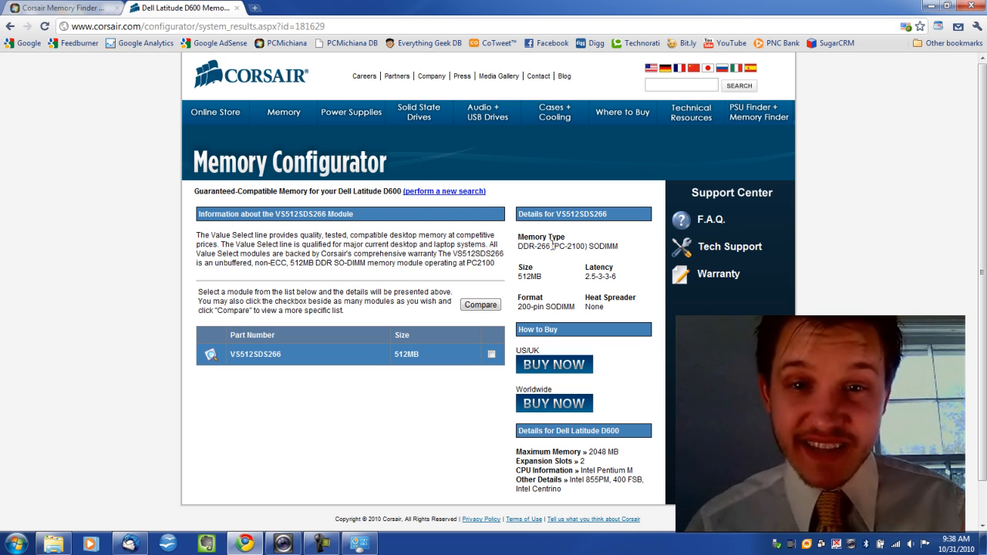
{"action": "left_click", "coordinate": [283, 112]}
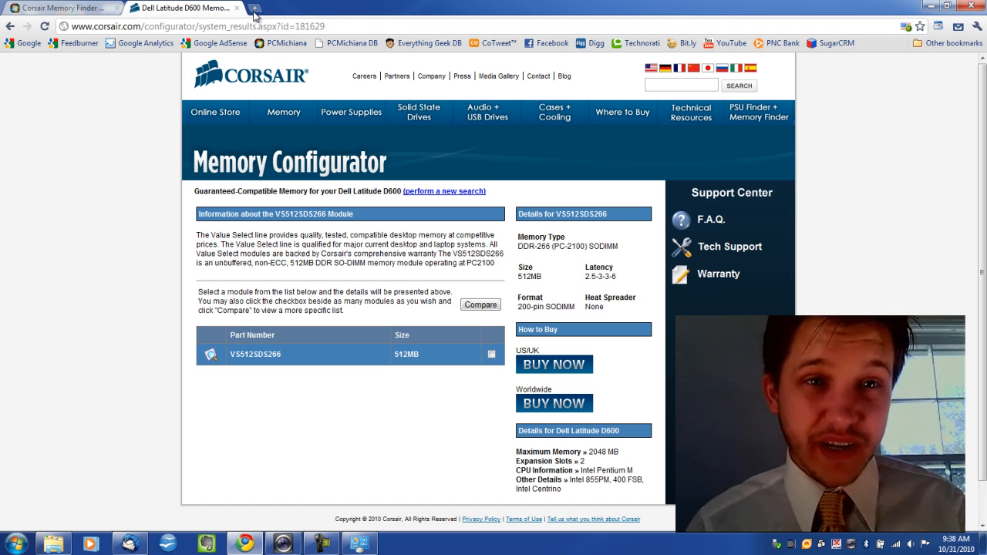
Open Newegg in a new tab and go to Memory > Laptop Memory
{"action": "left_click", "coordinate": [255, 8]}
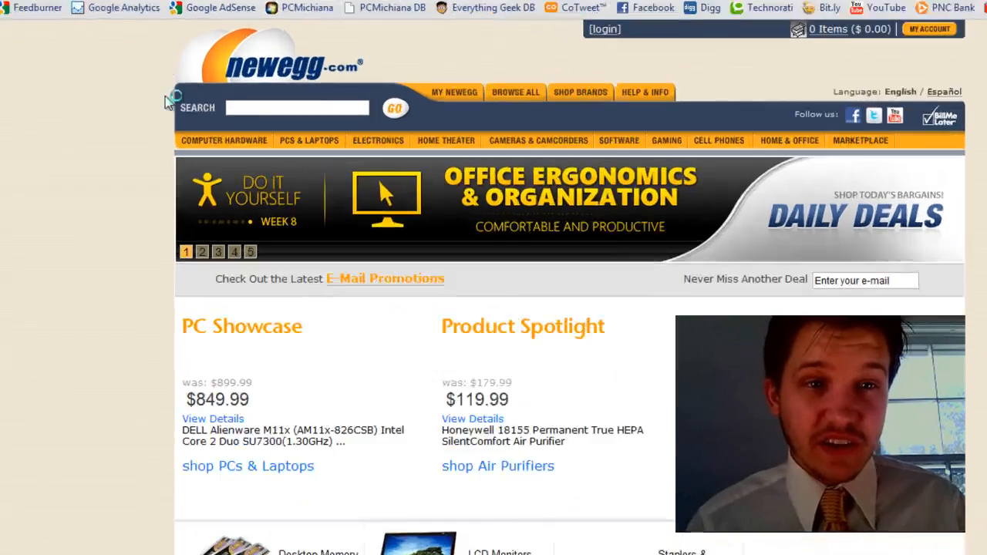
{"action": "mouse_move", "coordinate": [223, 141]}
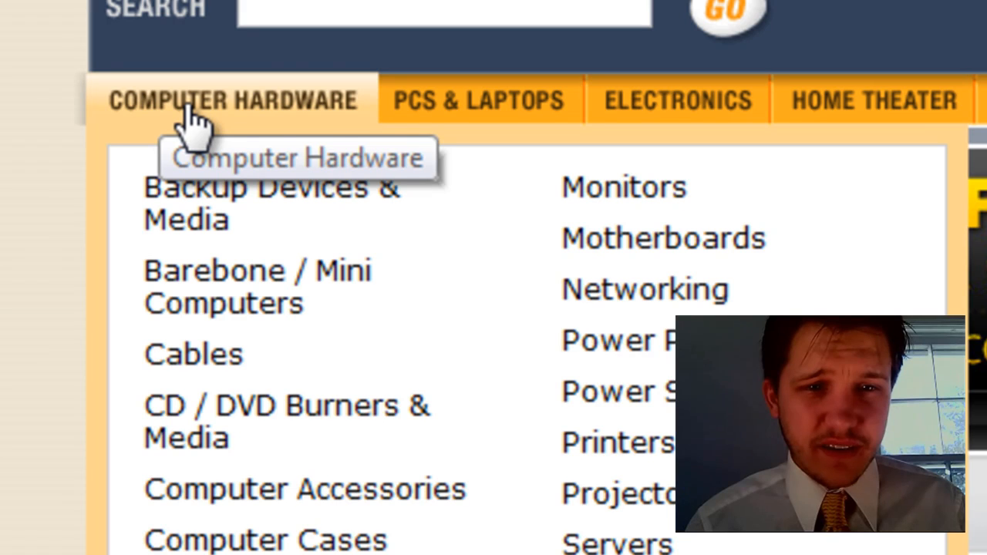
{"action": "scroll", "scroll_direction": "down", "scroll_amount": 3}
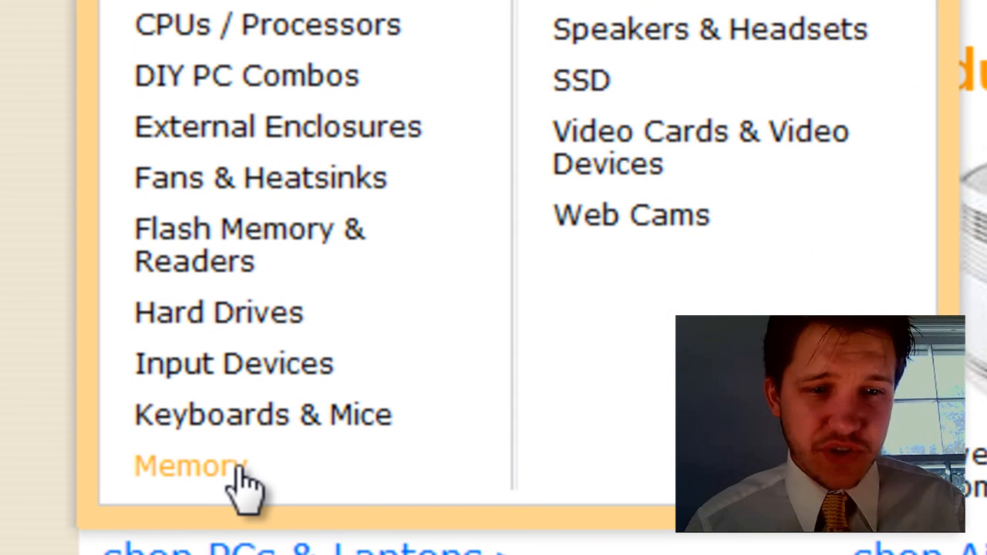
{"action": "left_click", "coordinate": [189, 466]}
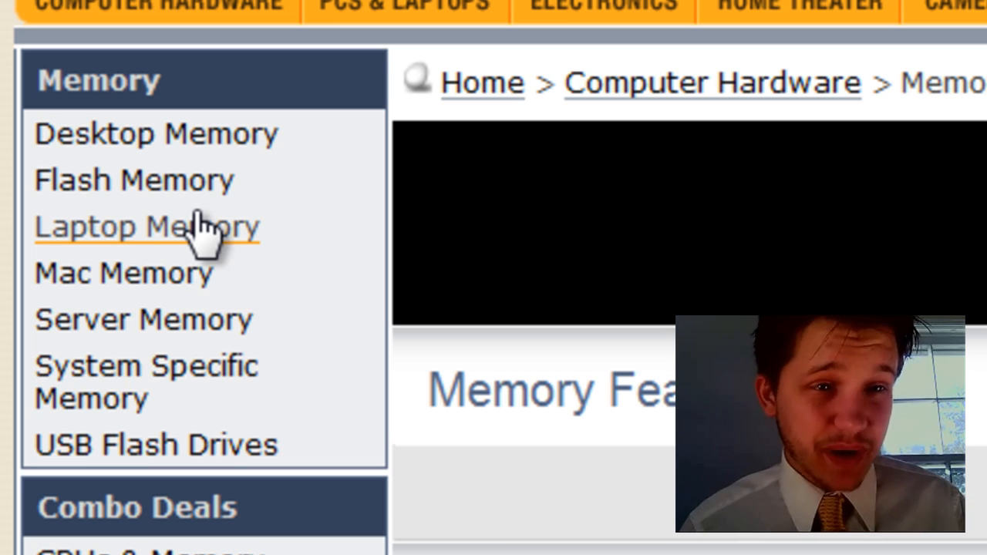
{"action": "left_click", "coordinate": [146, 226]}
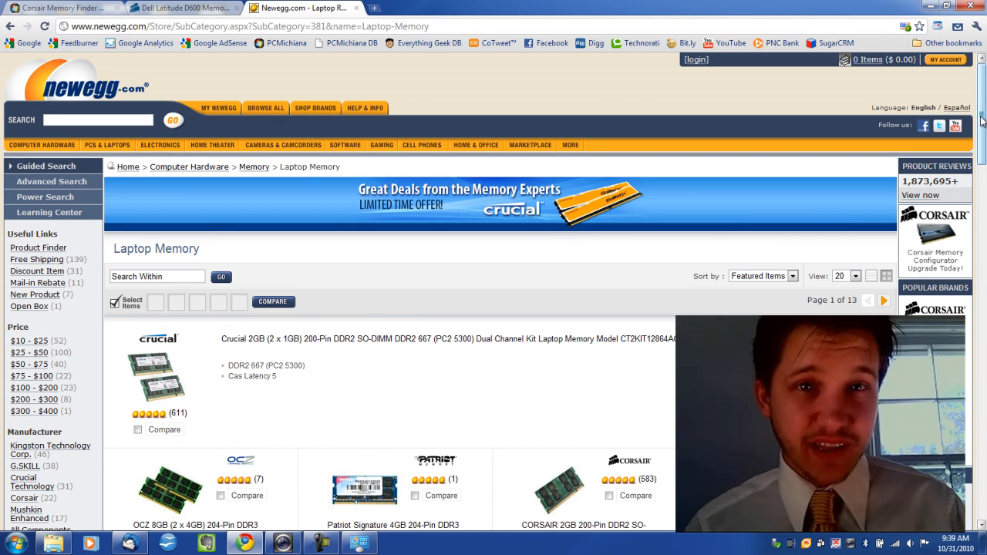
Filter the laptop memory listing to 200-Pin DDR2 SO-DIMM type
{"action": "scroll", "scroll_direction": "down", "scroll_amount": 3}
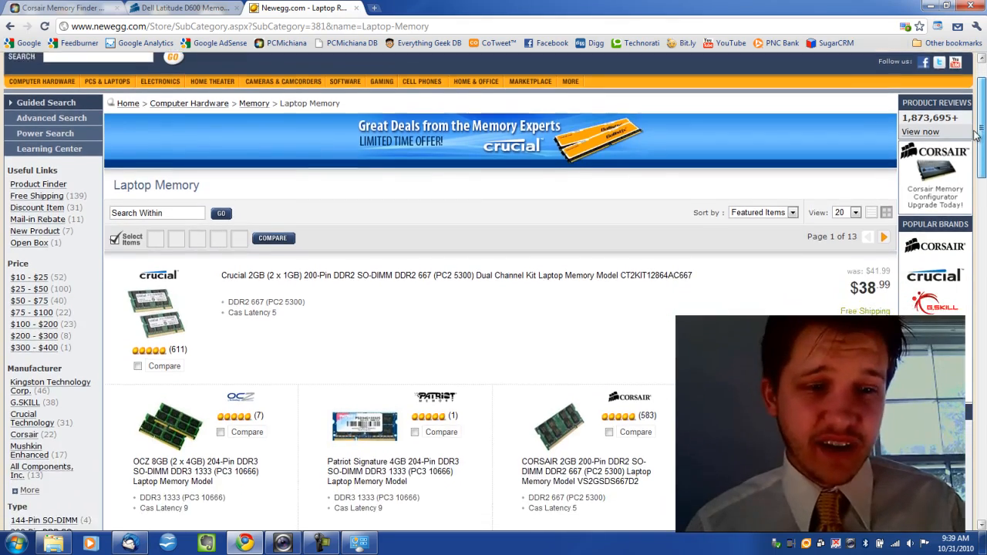
{"action": "scroll", "scroll_direction": "down", "scroll_amount": 3}
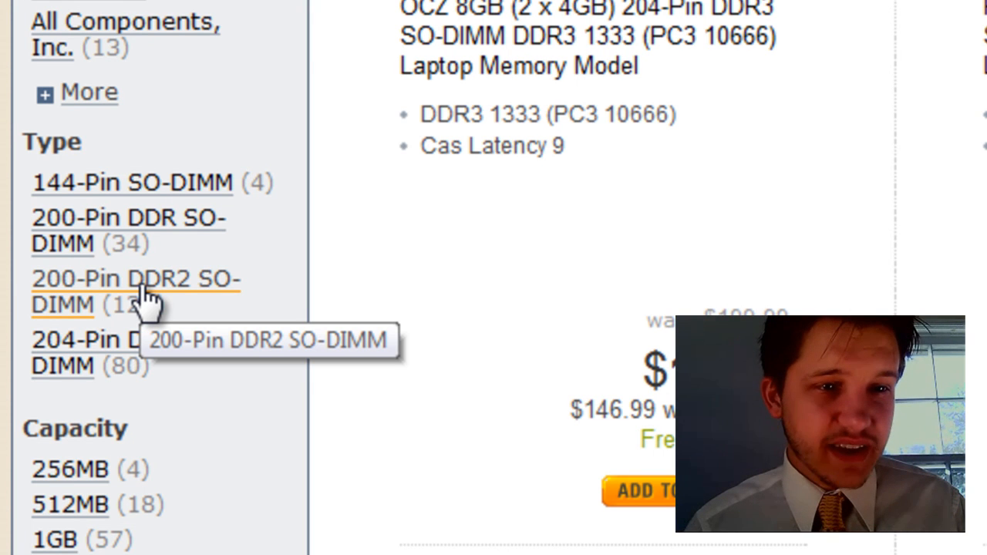
{"action": "left_click", "coordinate": [135, 290]}
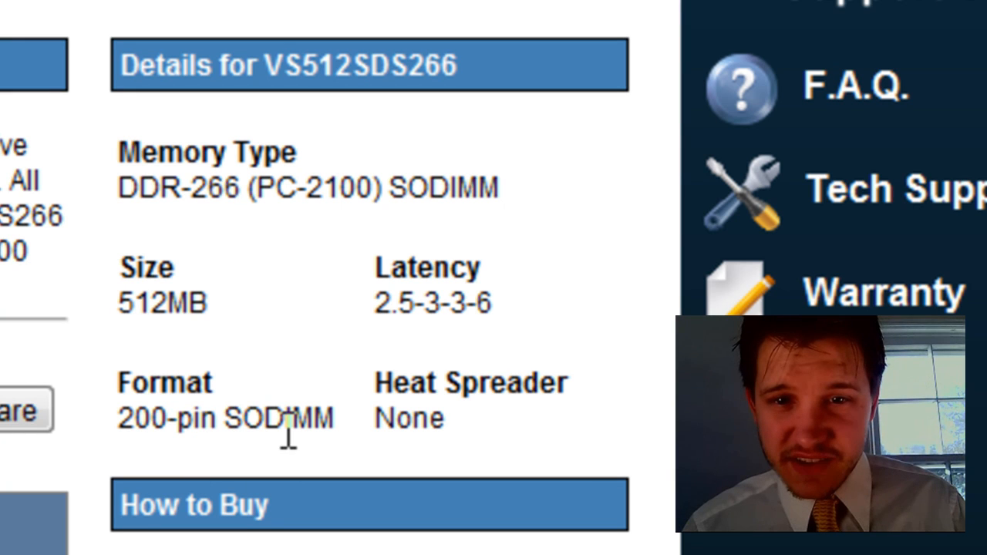
{"action": "mouse_move", "coordinate": [286, 428]}
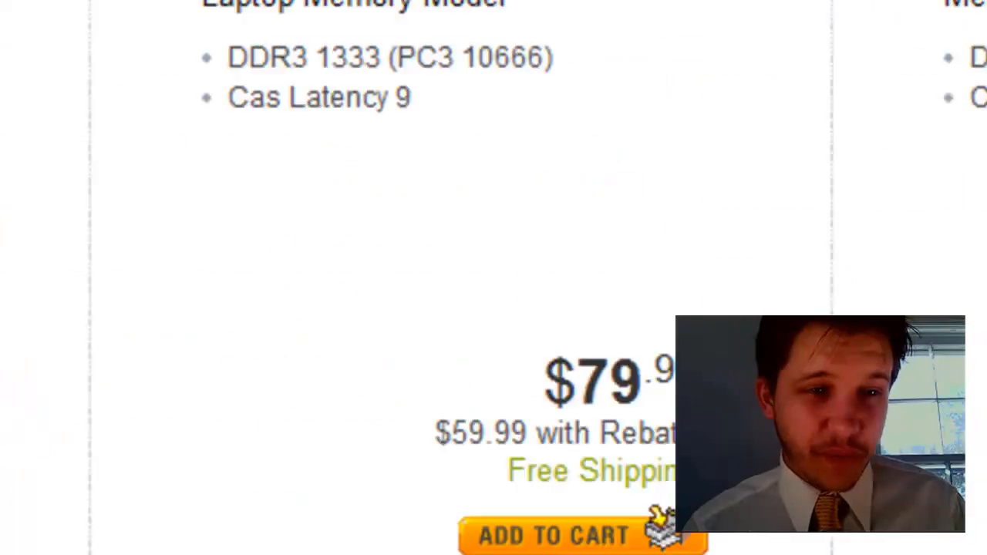
{"action": "scroll", "scroll_direction": "up", "scroll_amount": 3}
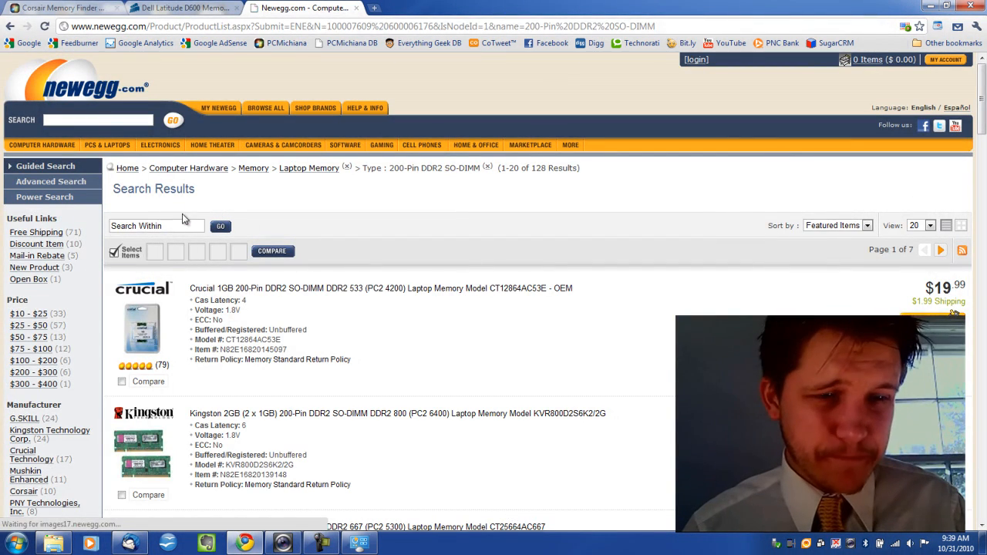
Go back and filter to 200-Pin DDR SO-DIMM, DDR 266 (PC 2100), 1GB capacity
{"action": "left_click", "coordinate": [12, 26]}
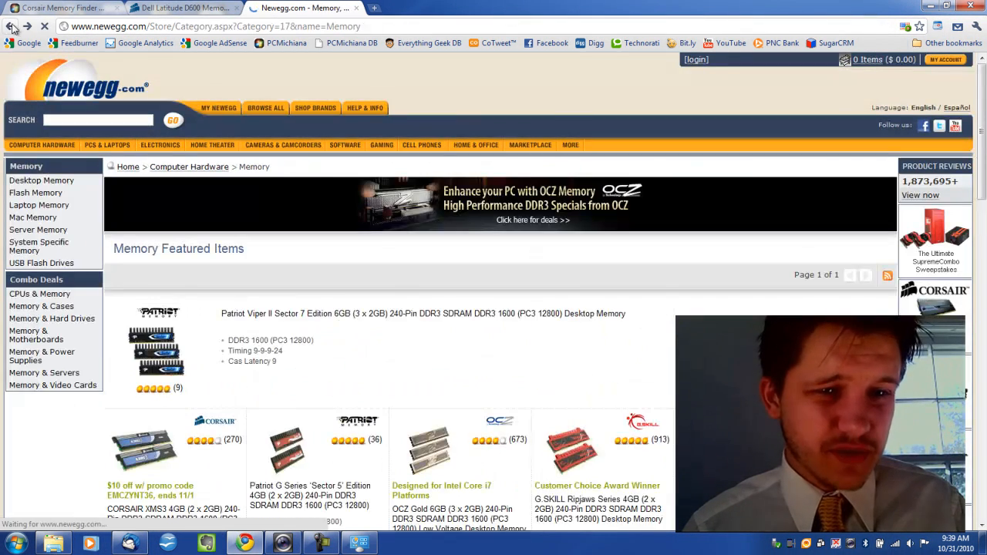
{"action": "left_click", "coordinate": [38, 204]}
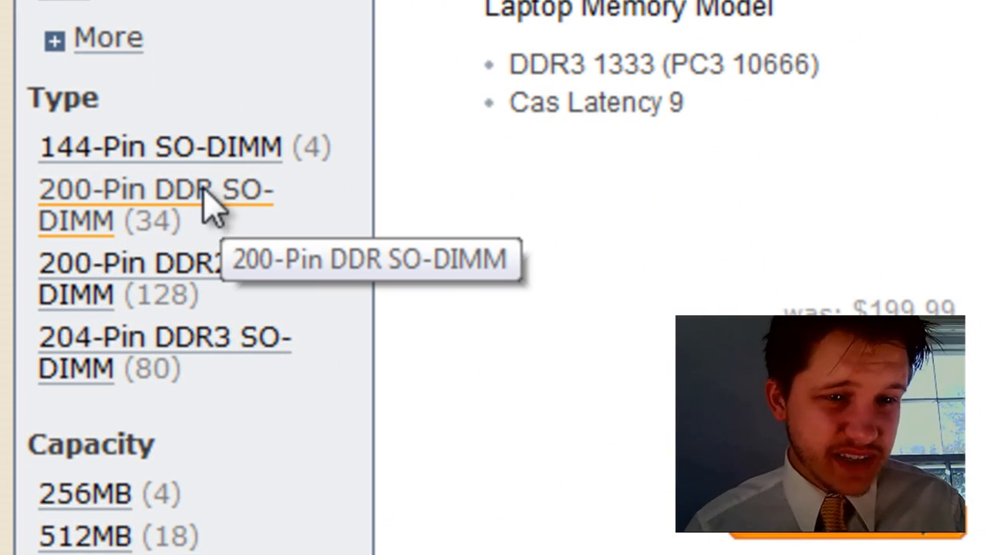
{"action": "left_click", "coordinate": [158, 204]}
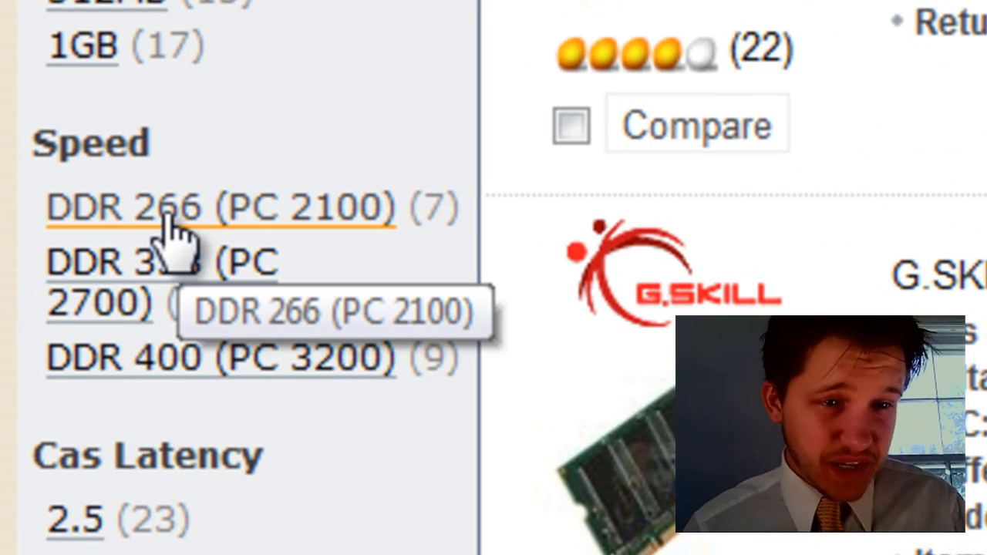
{"action": "left_click", "coordinate": [216, 207]}
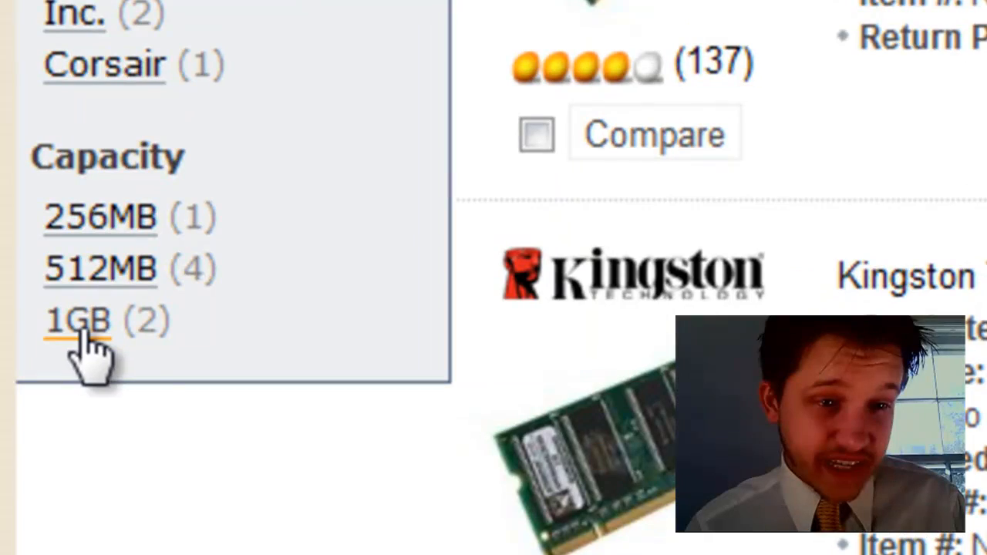
{"action": "left_click", "coordinate": [76, 320]}
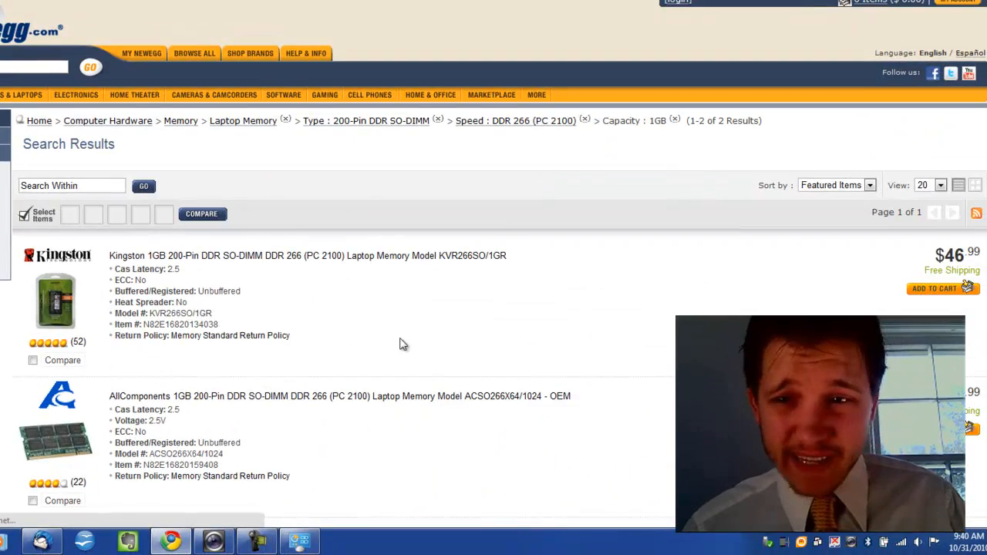
{"action": "mouse_move", "coordinate": [535, 321]}
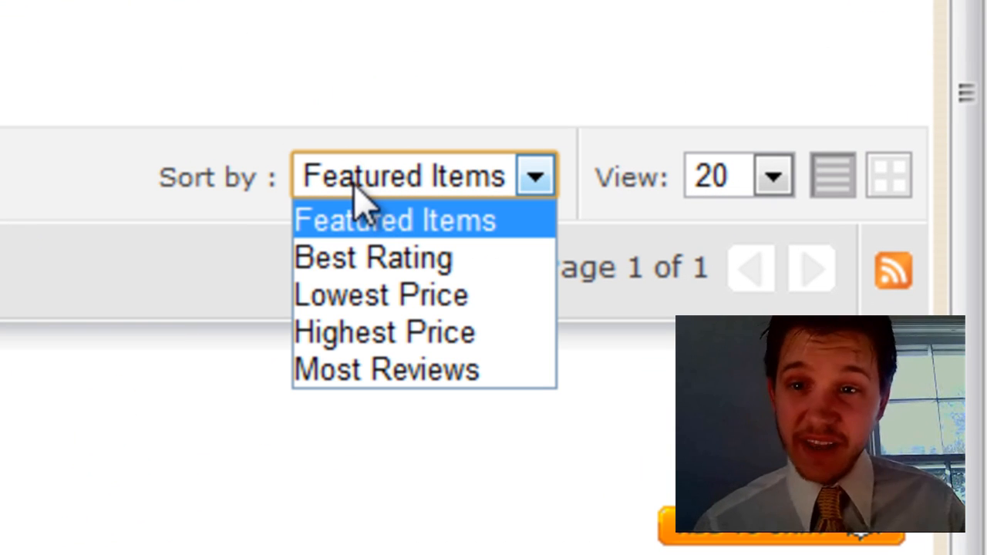
{"action": "mouse_move", "coordinate": [370, 258]}
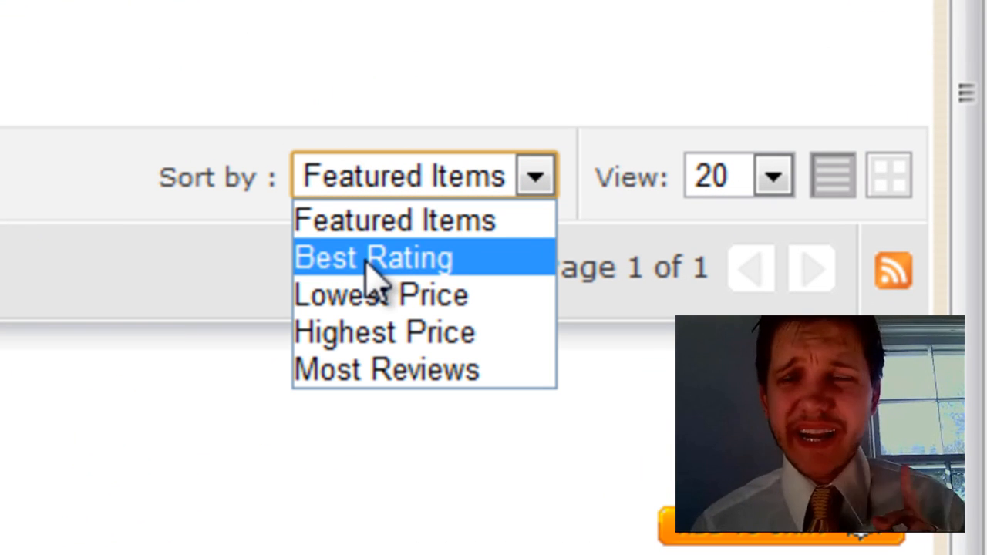
Sort the two filtered memory results by Best Rating
{"action": "left_click", "coordinate": [372, 259]}
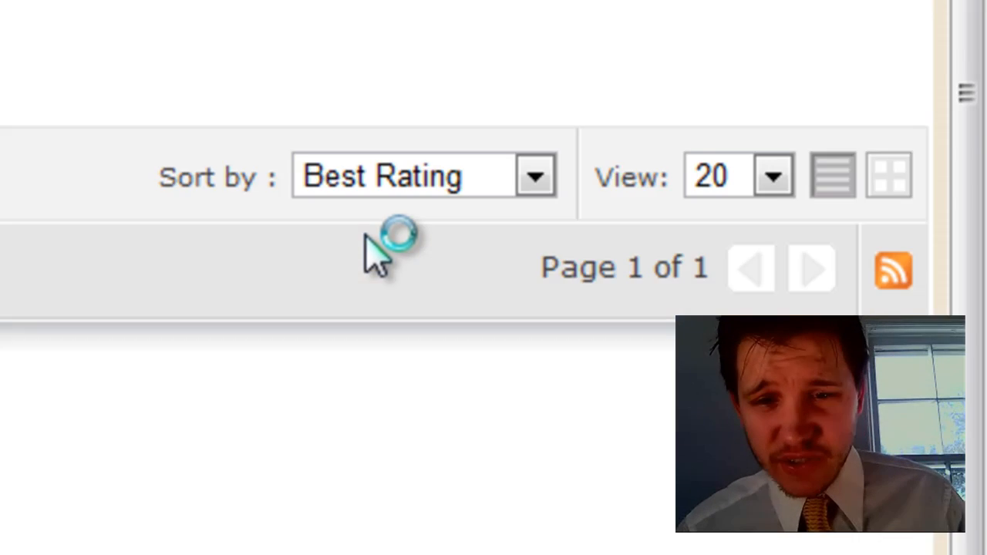